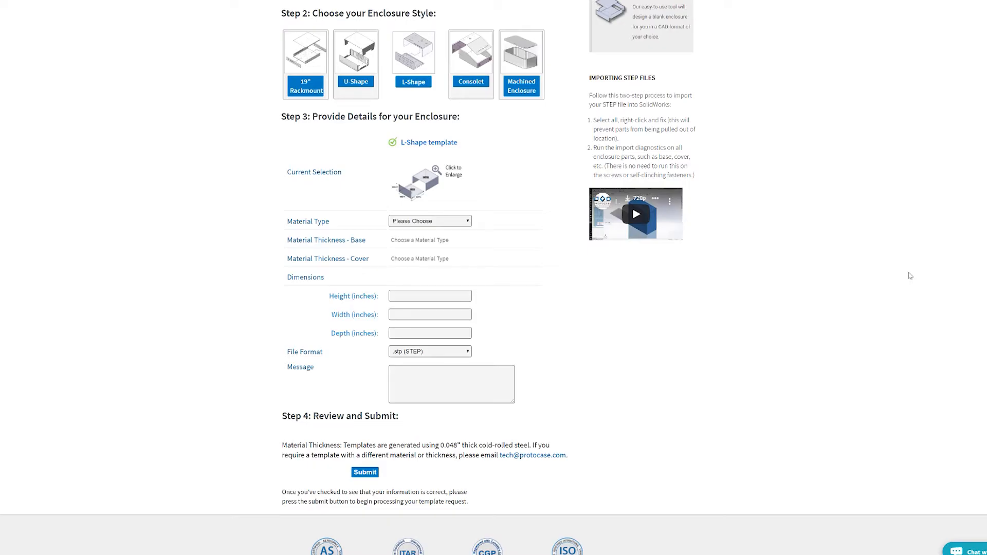
Choose .dxf (AutoCAD) as the enclosure template's file format
click(430, 352)
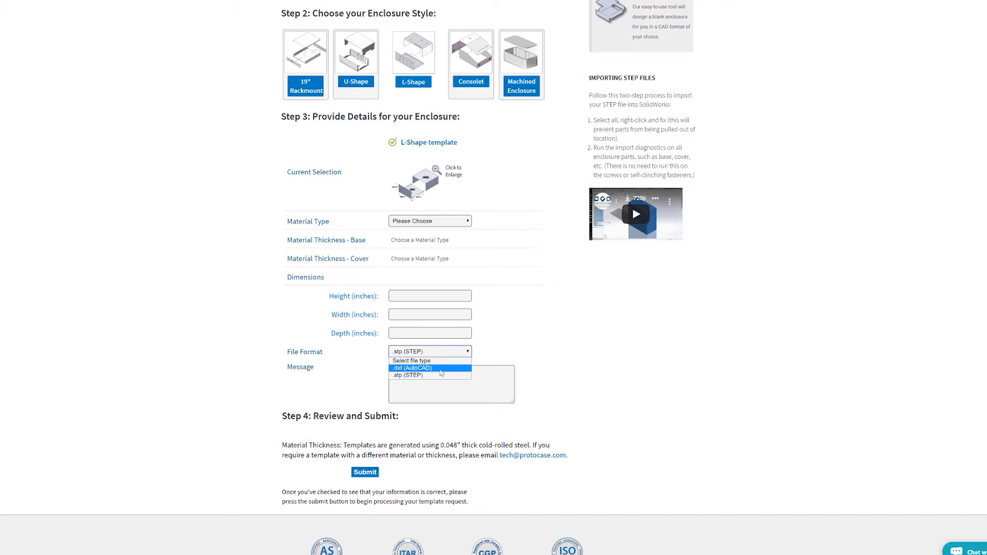
mouse_move(430, 375)
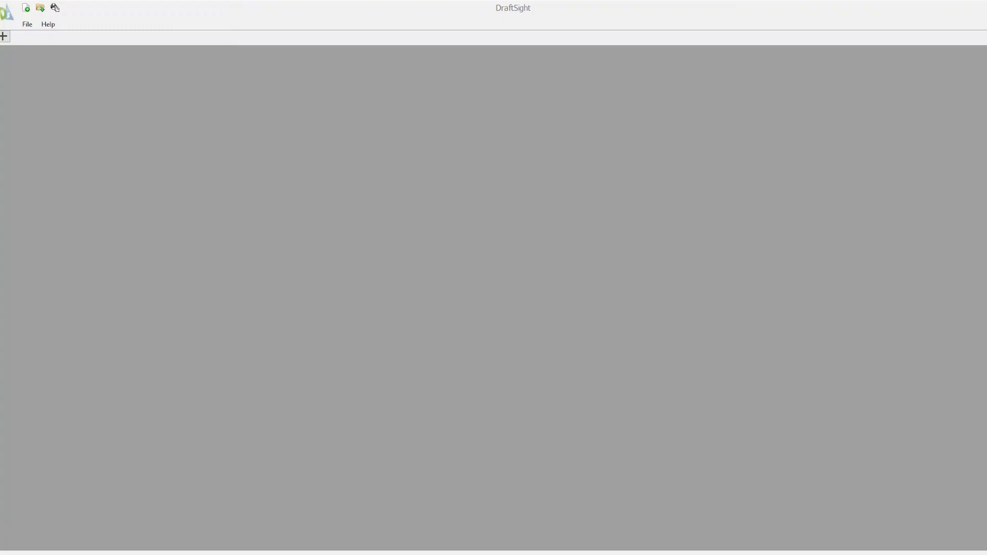
mouse_move(493, 295)
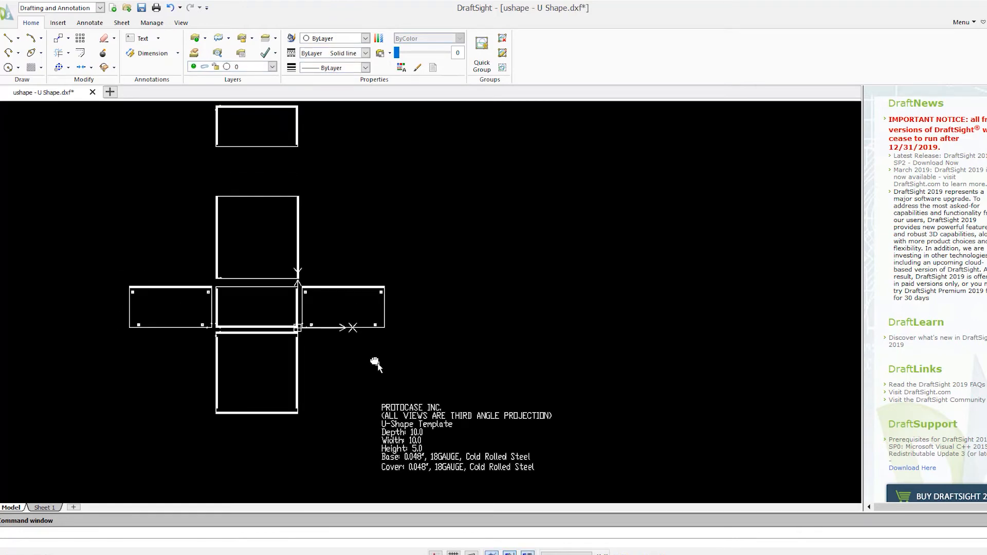
click(272, 65)
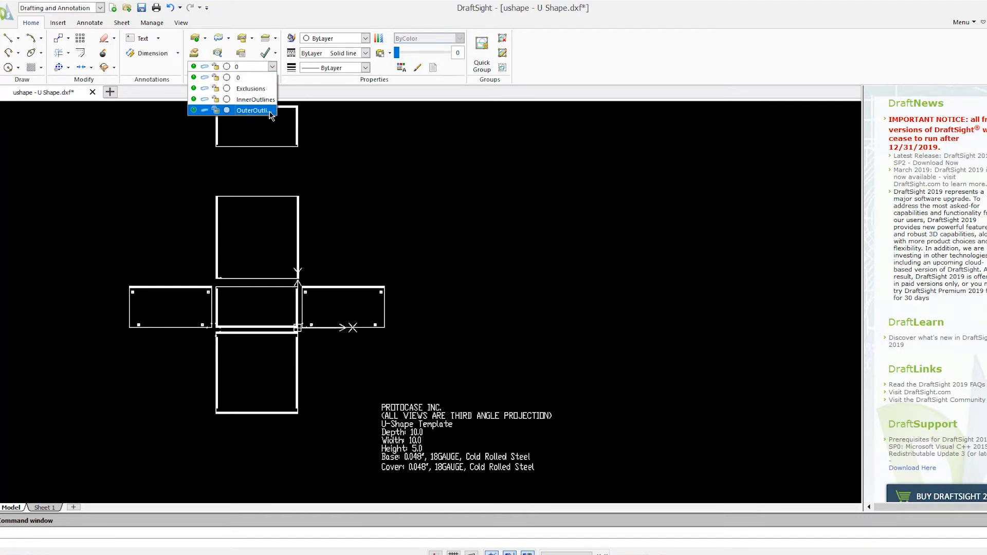
click(252, 110)
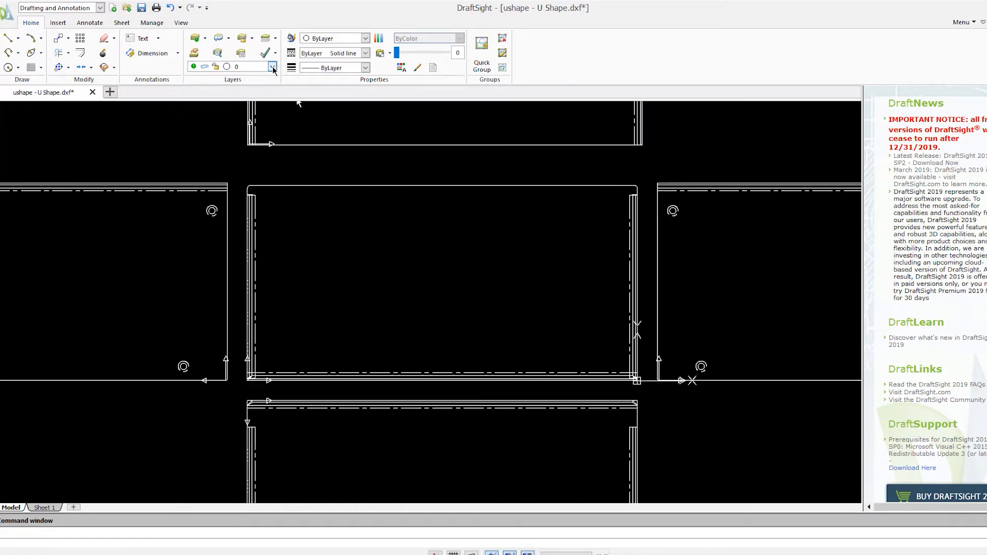
click(271, 67)
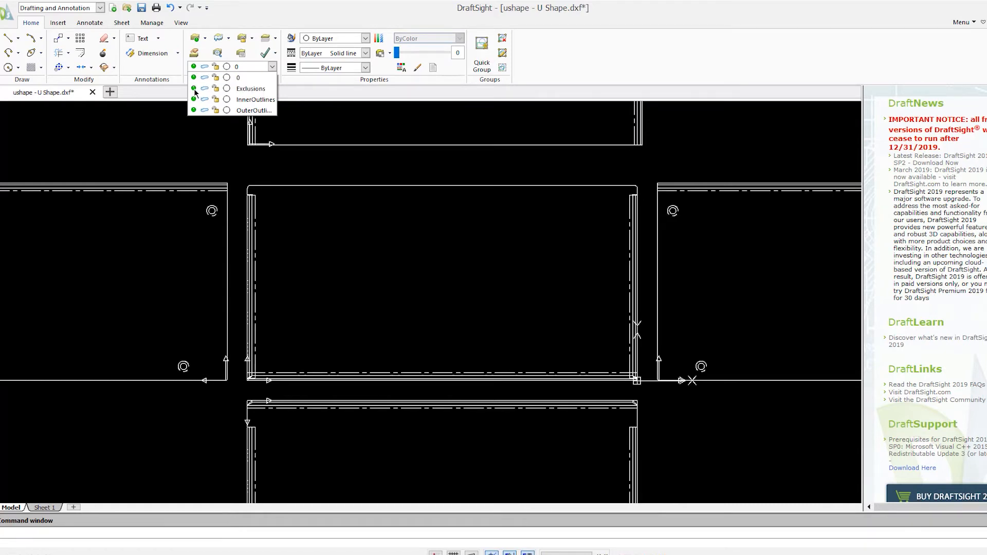
click(254, 99)
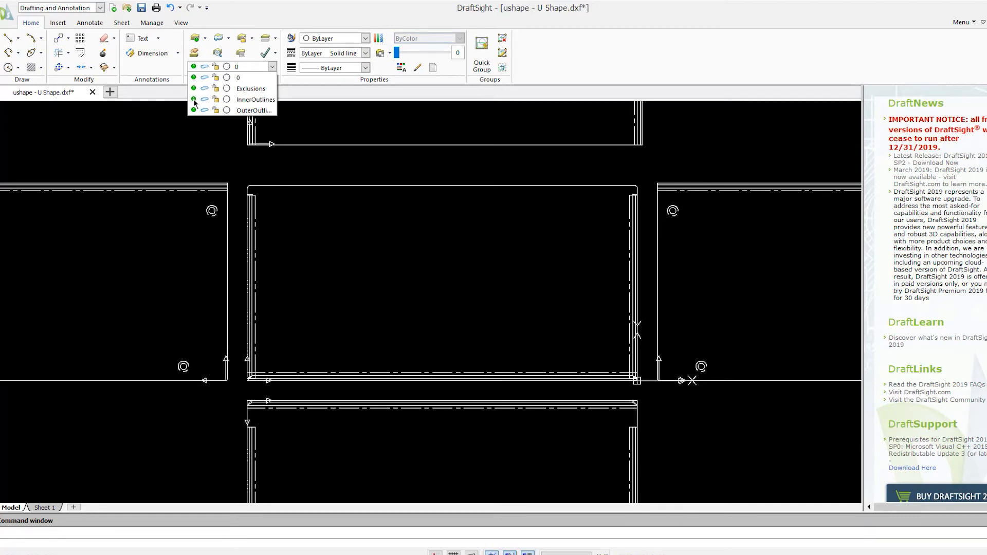
click(252, 110)
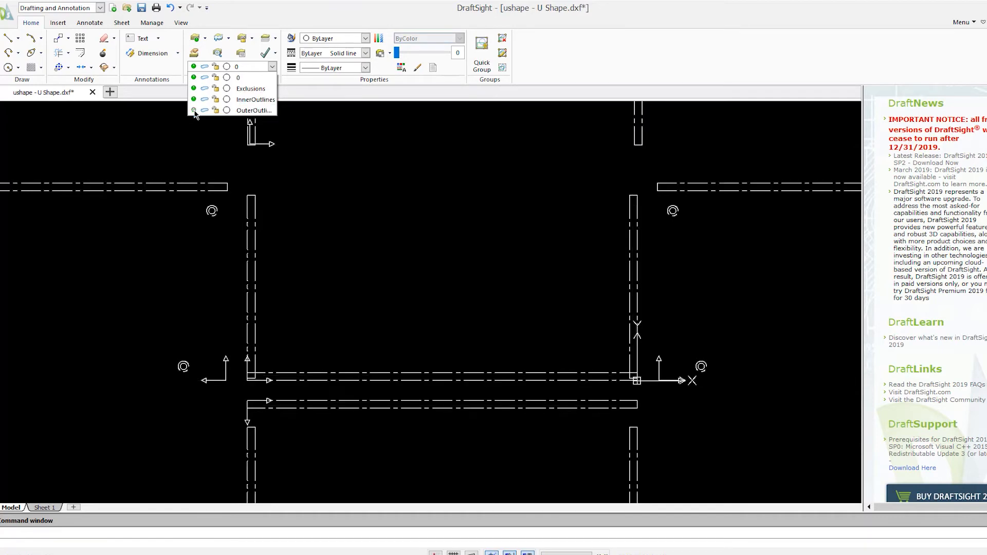
click(252, 110)
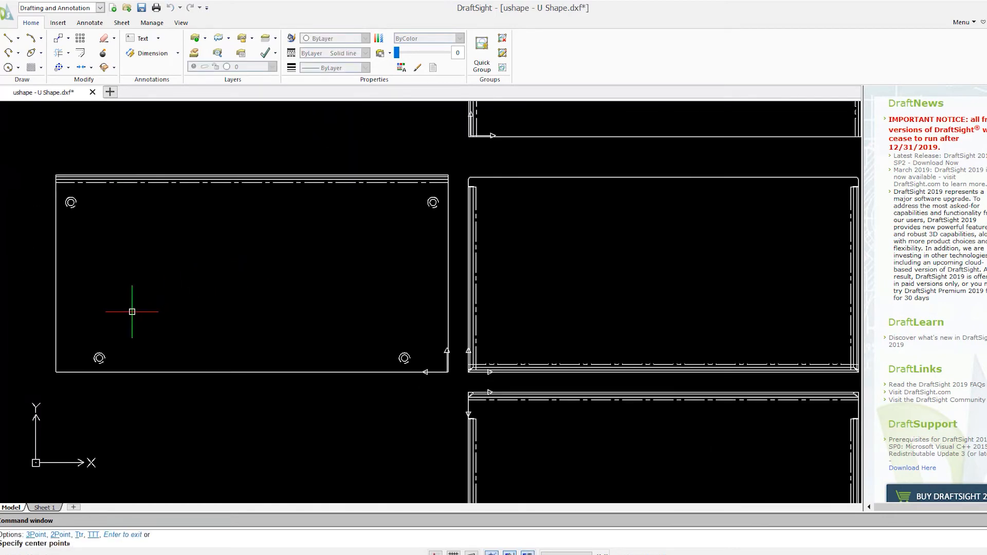
Draw a circle cutout near the lower left of the enclosure's left face
click(131, 311)
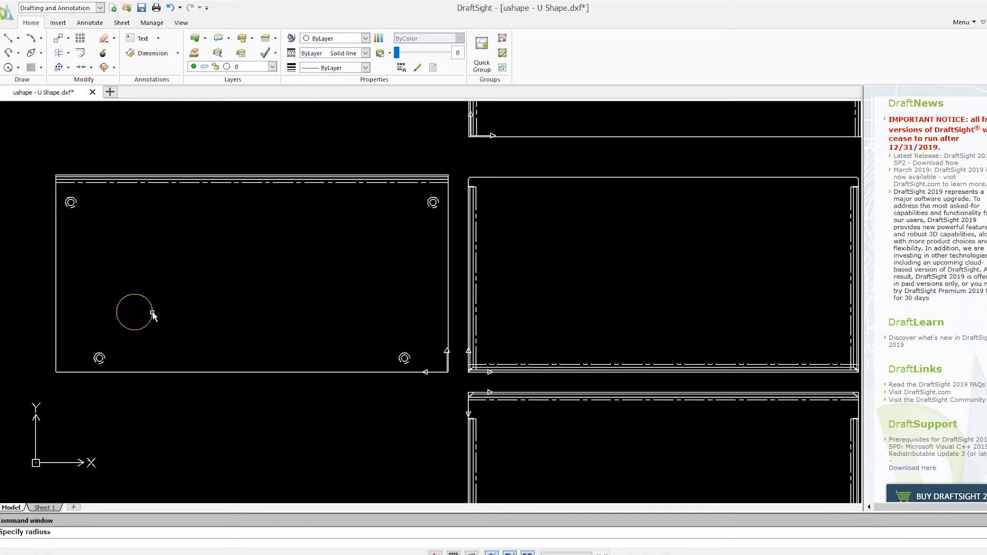
click(152, 313)
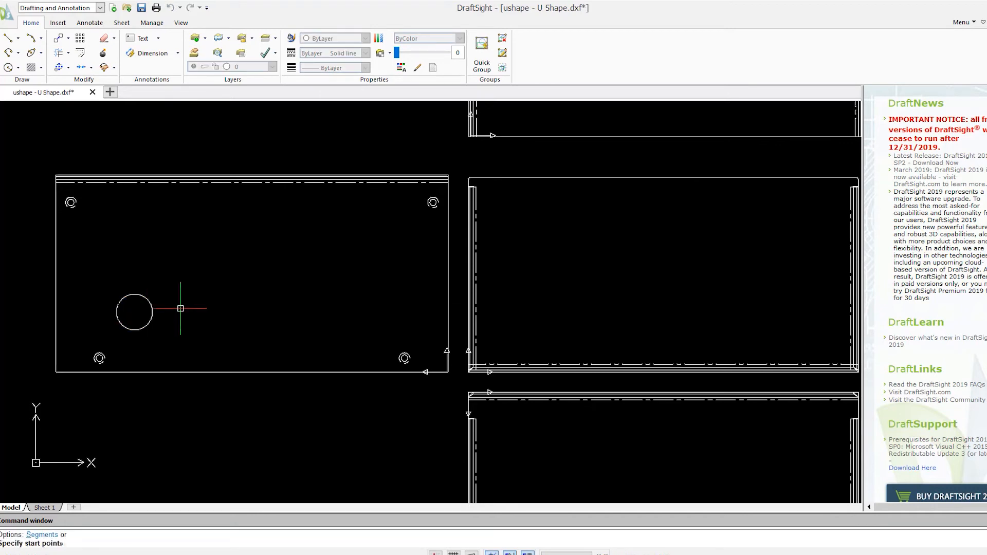
mouse_move(241, 252)
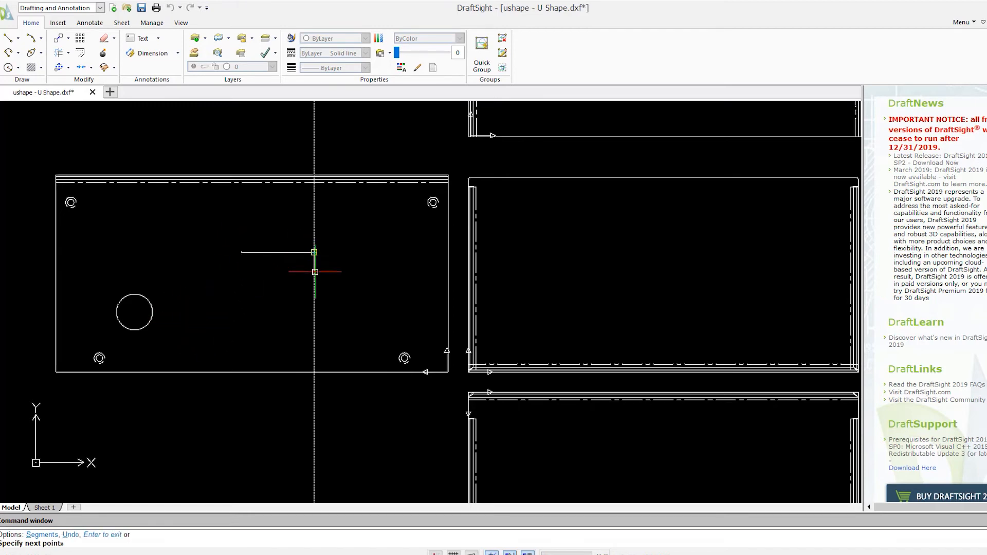
Close a rectangular polyline cutout beside the circle and zoom out to the full flat pattern
click(243, 269)
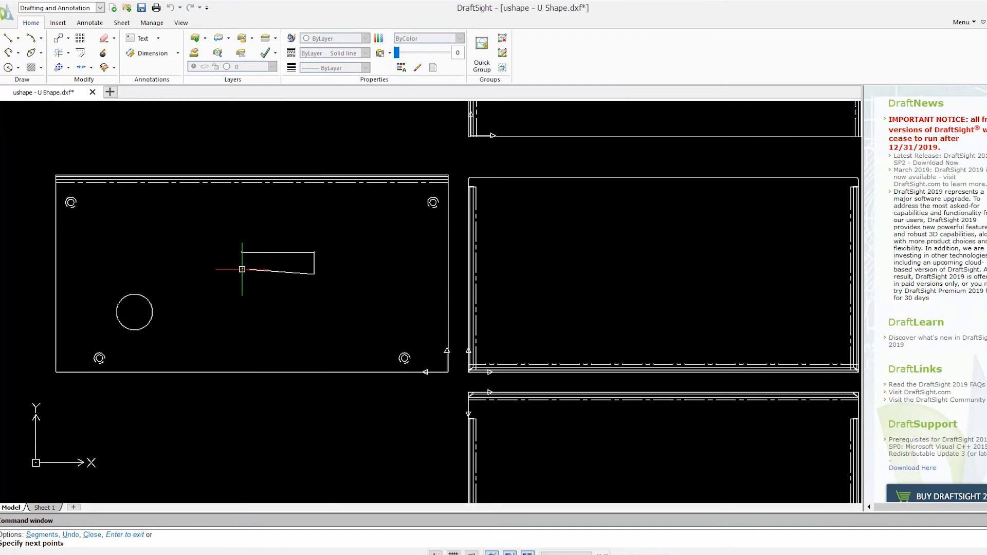
mouse_move(238, 257)
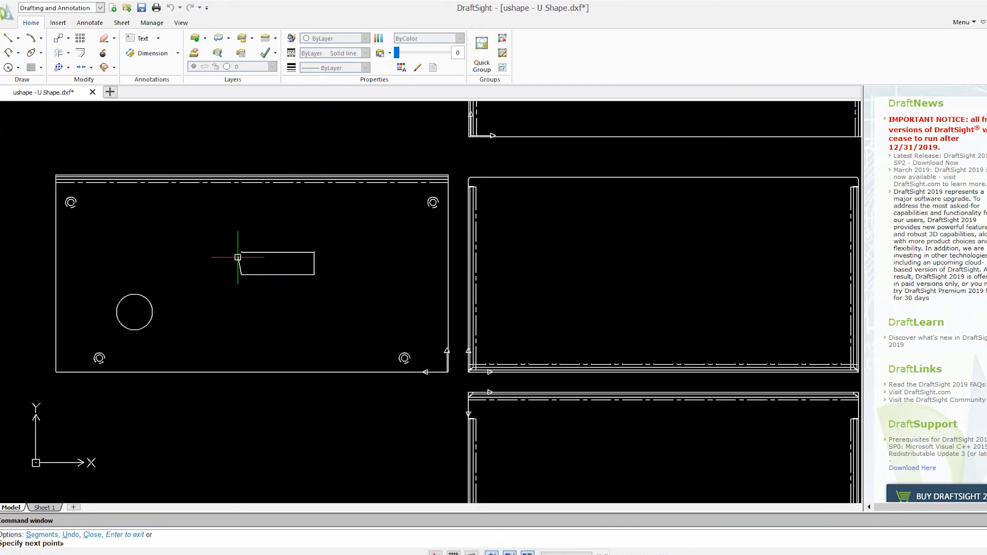
key(Escape)
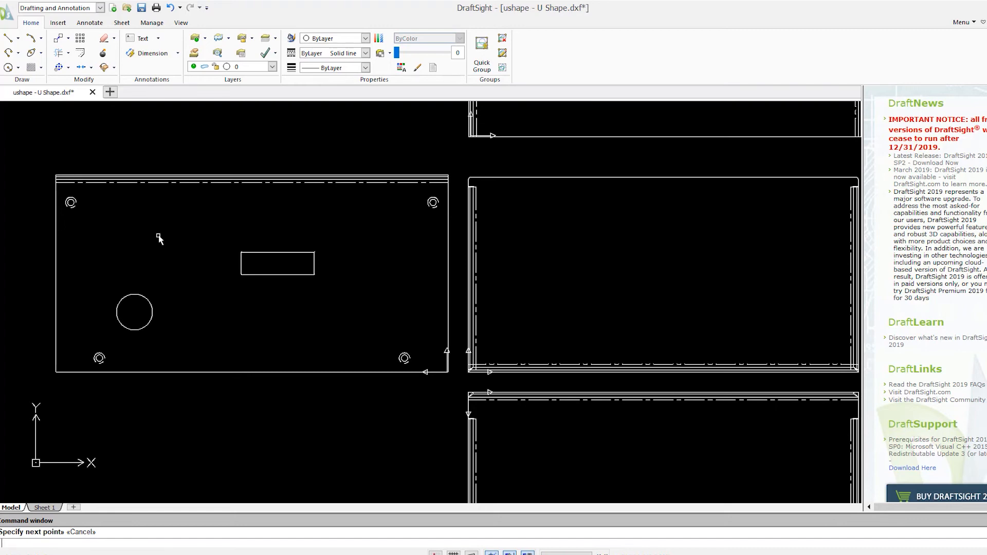
scroll(down, 3)
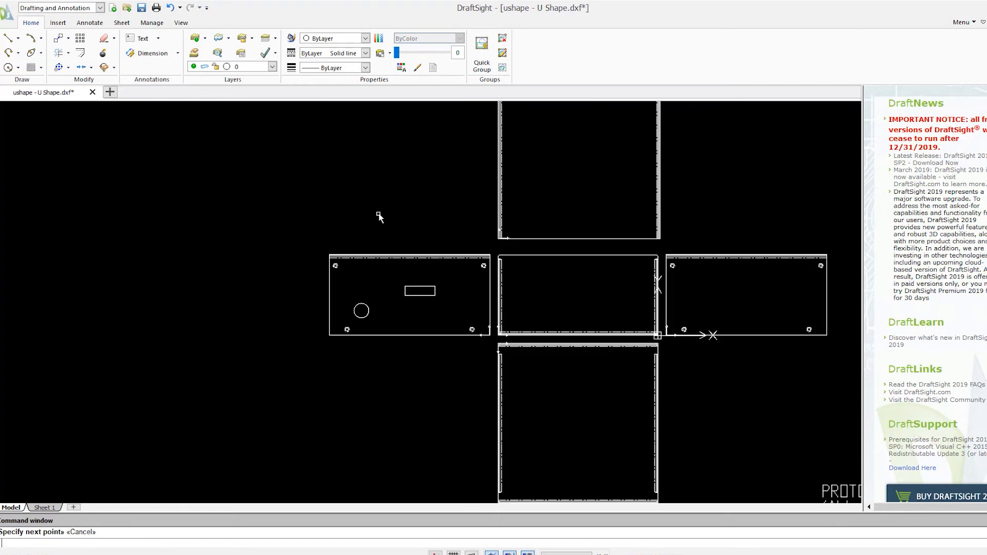